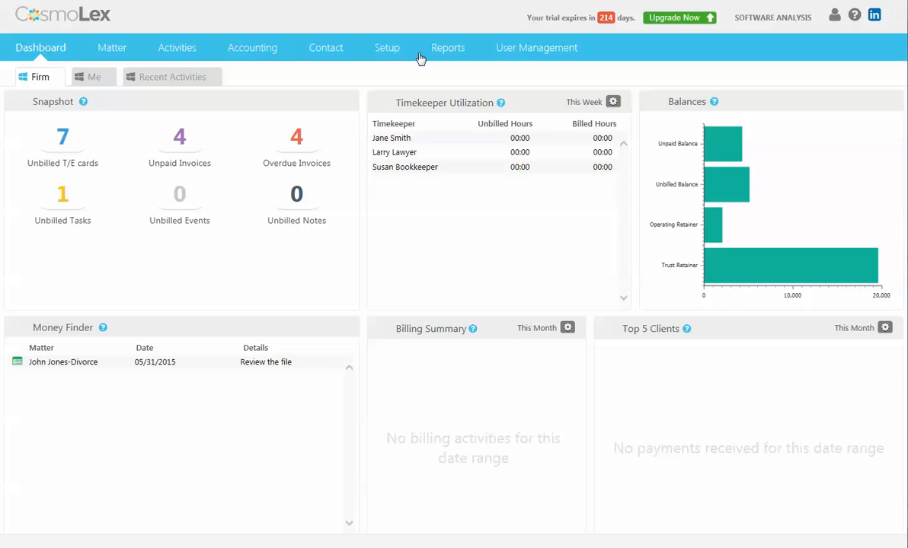
mouse_move(395, 59)
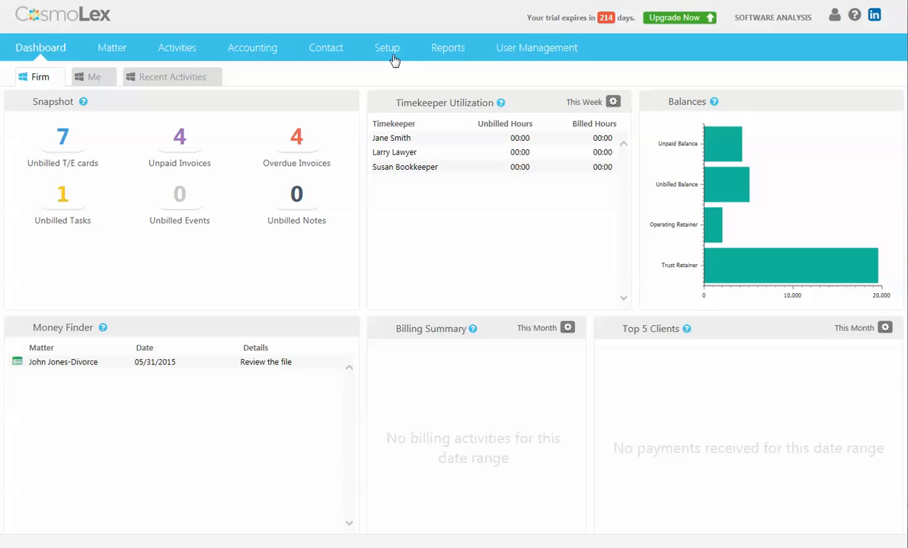
mouse_move(390, 53)
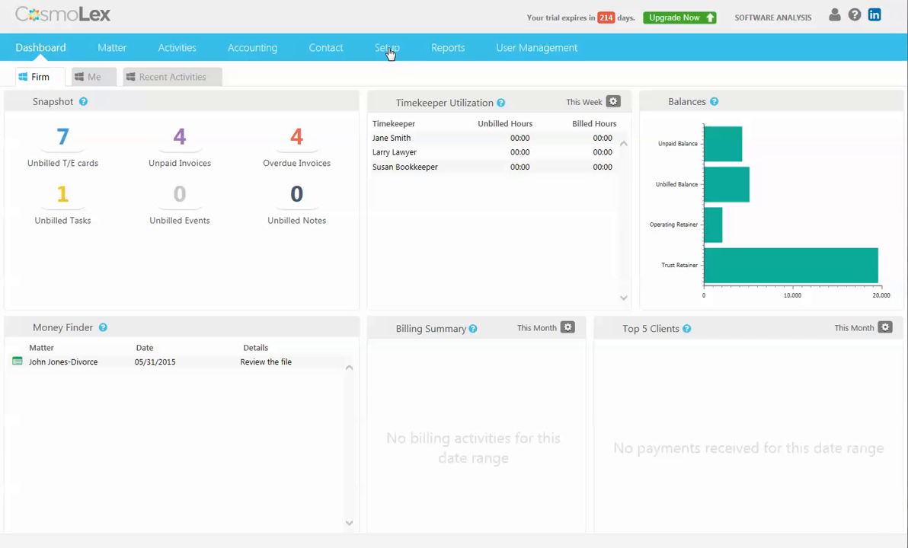
Open the Work Flow entries in Setup's List Items, showing the Personal Injury Workflow
left_click(387, 47)
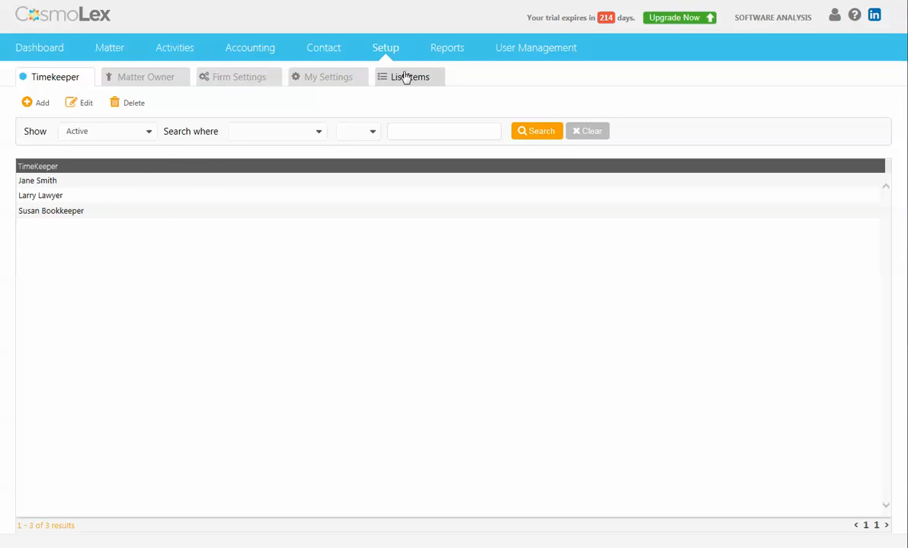
left_click(410, 76)
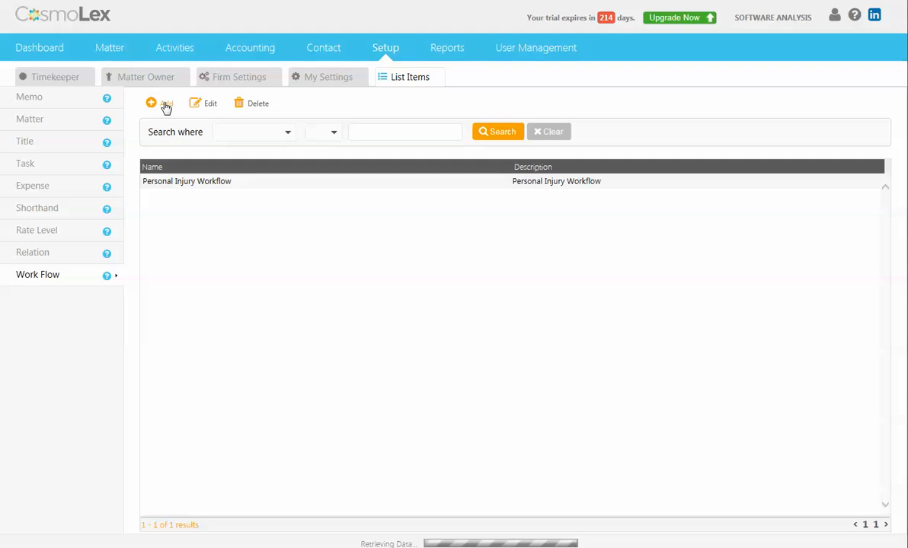
Add workflow 'Hearing Date' with first task 'Hearing Date', due in 0 days, High priority
left_click(151, 103)
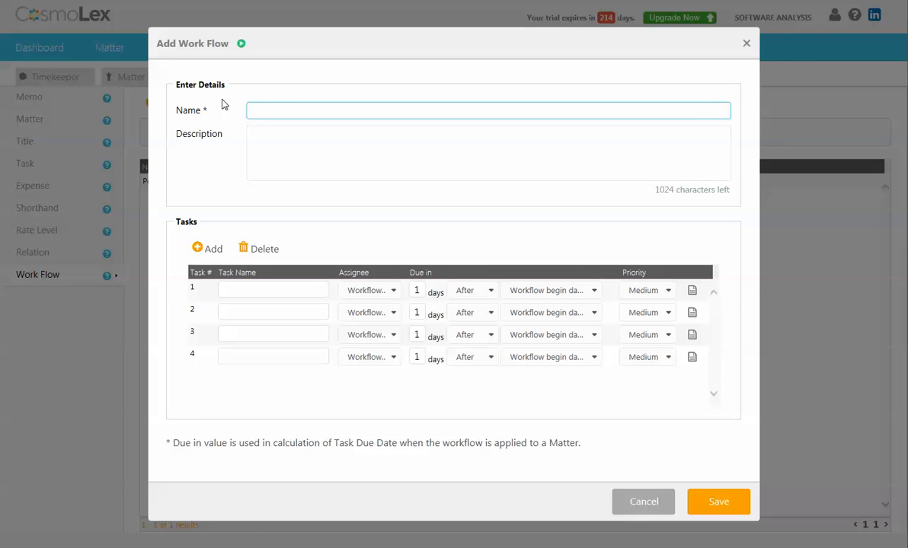
type("Hearing Date")
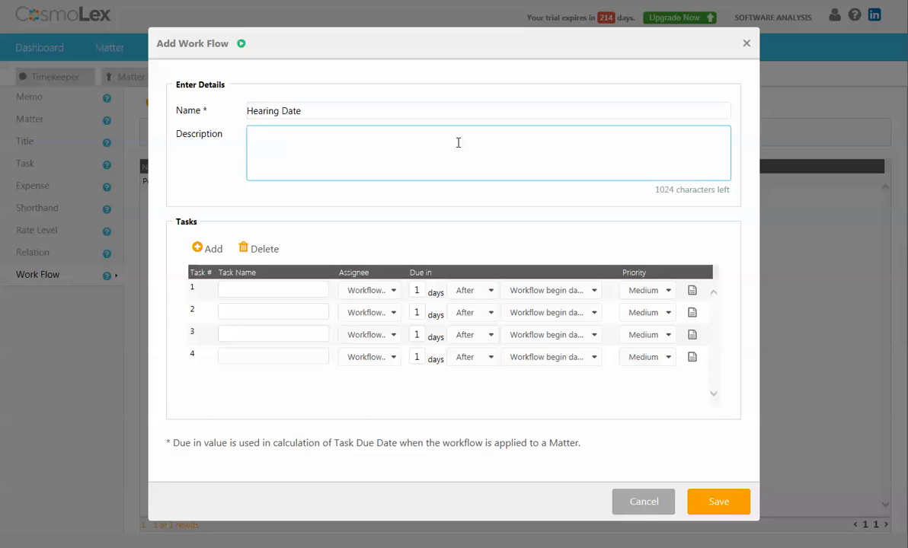
left_click(273, 289)
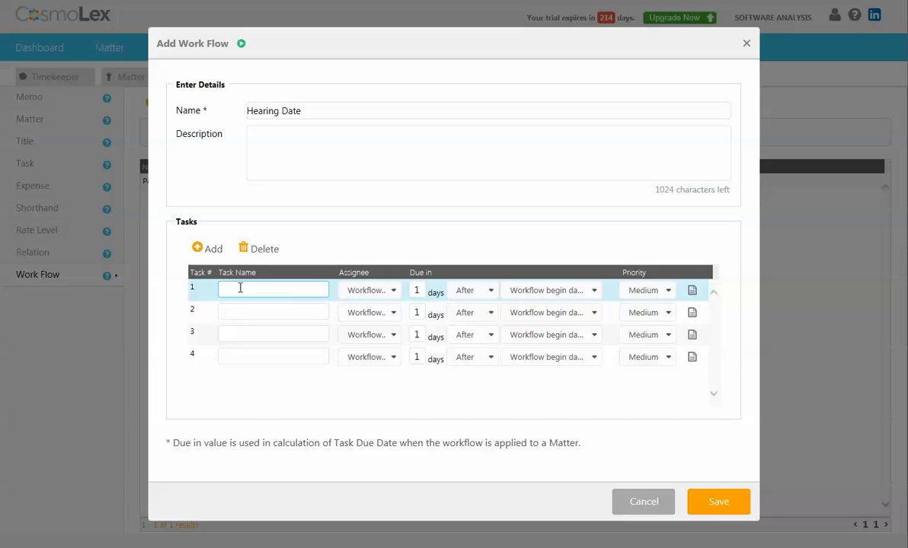
type("Hearing Date")
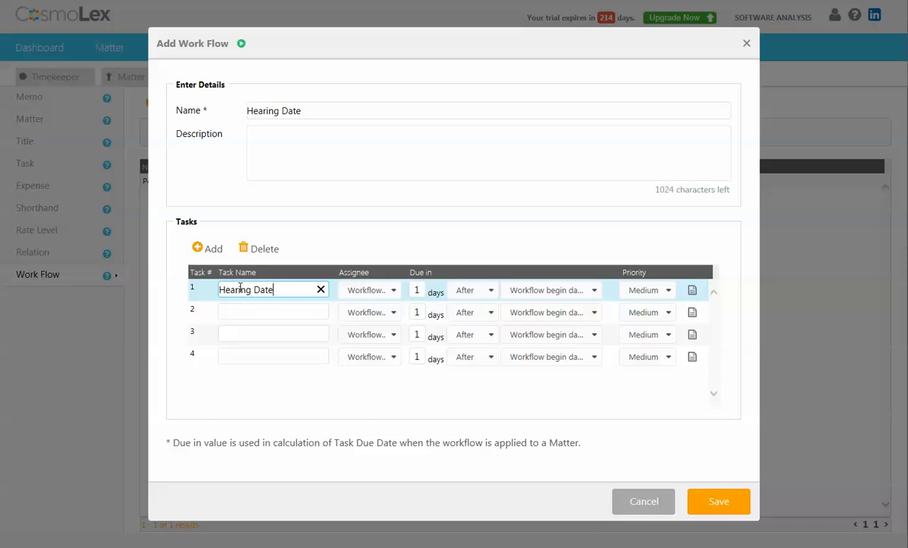
left_click(417, 290)
type("0")
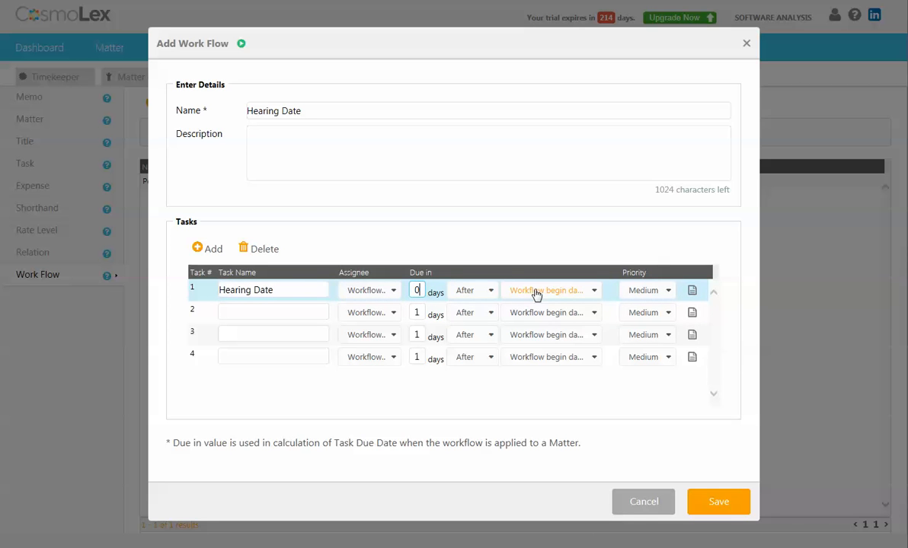
left_click(647, 290)
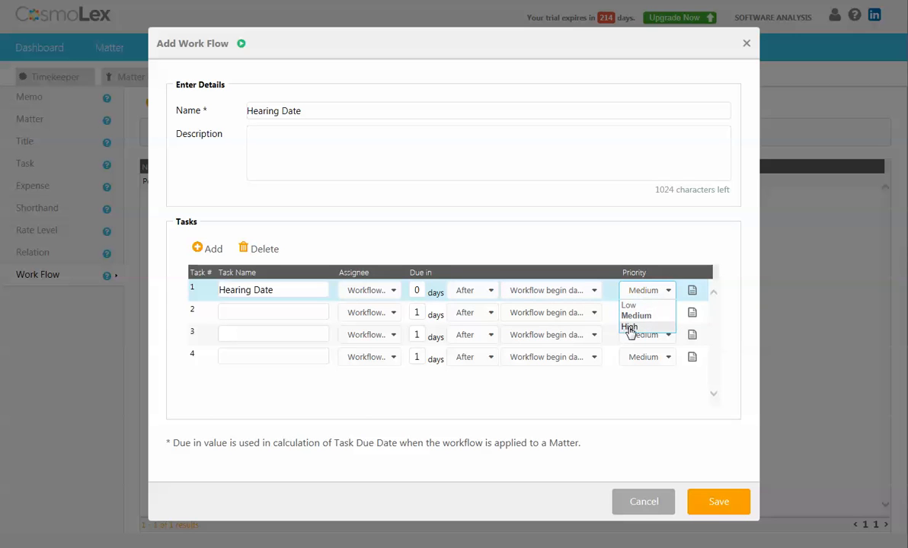
left_click(629, 327)
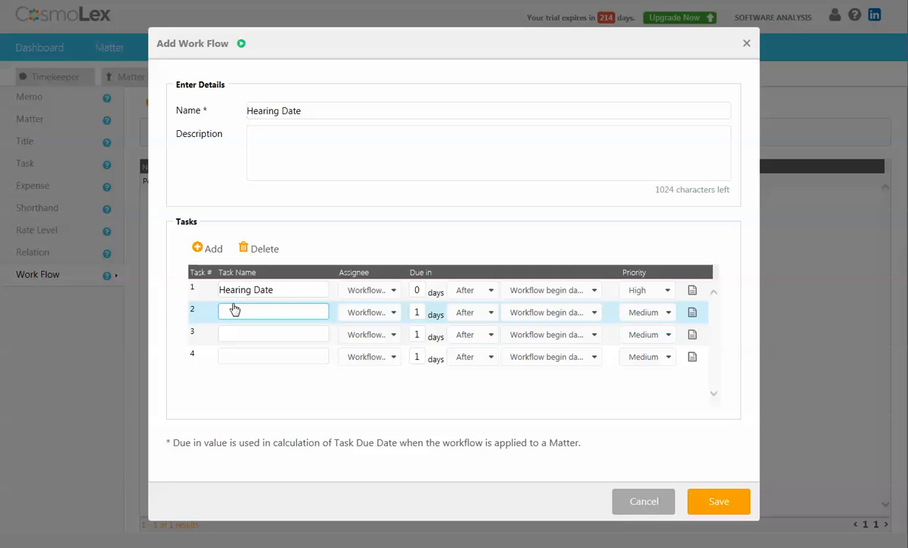
Add tasks 'Response Due' (21 days before Hearing Date) and 'Check for replies' (14 days before)
type("Re")
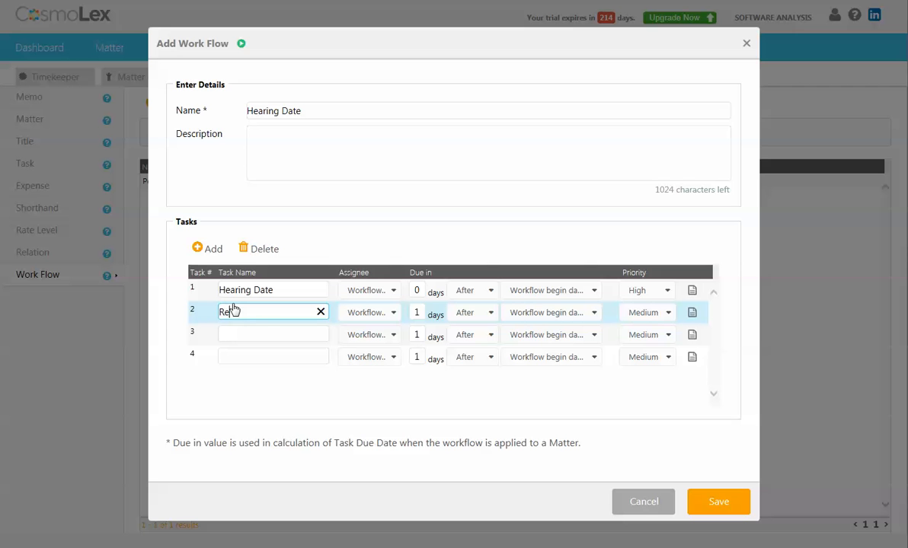
type("Response Due")
left_click(417, 312)
type("21")
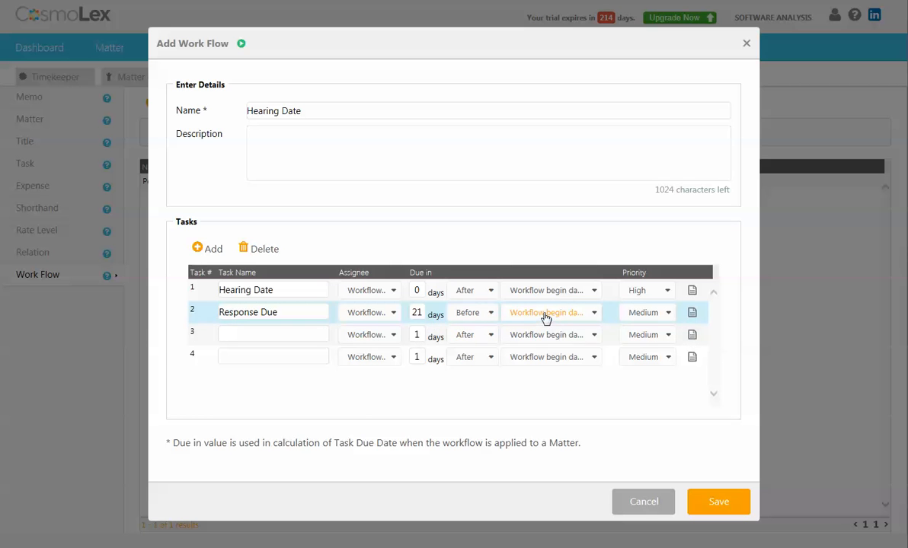
left_click(533, 313)
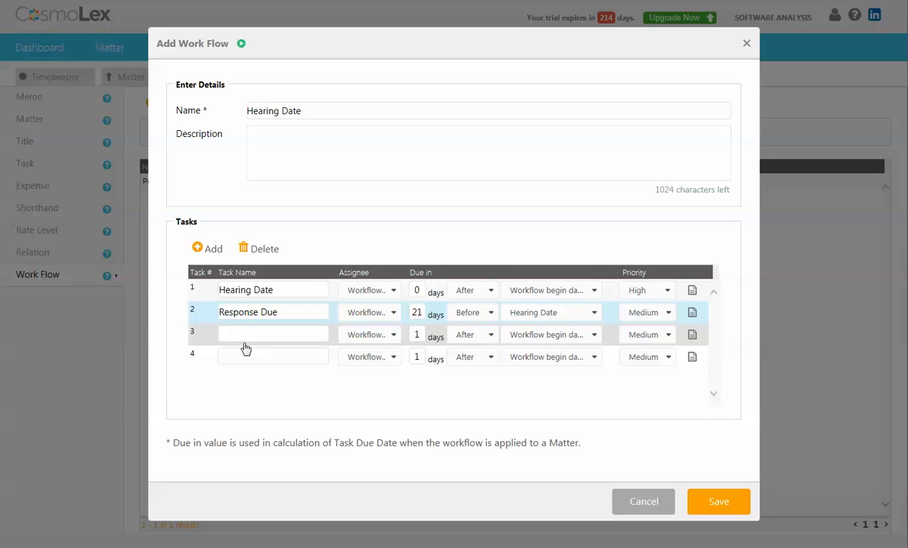
type("C")
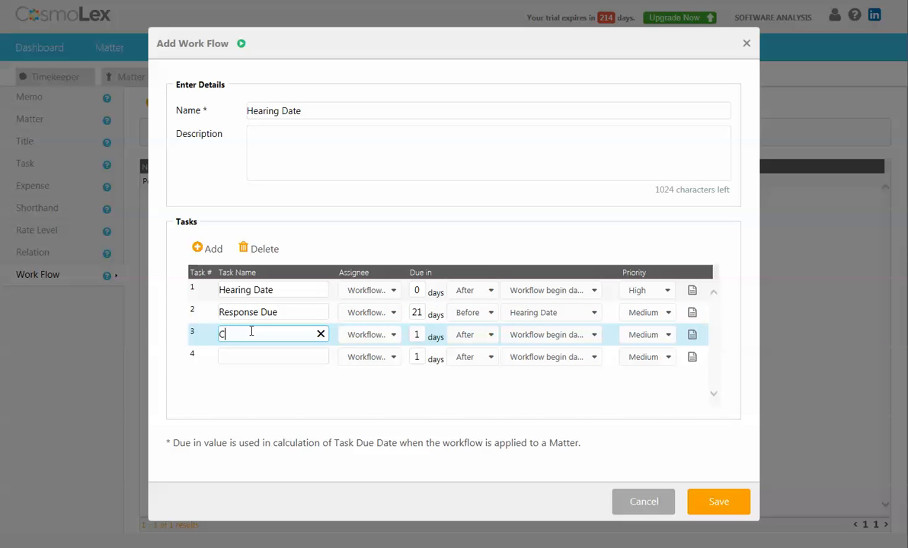
type("heck for replies")
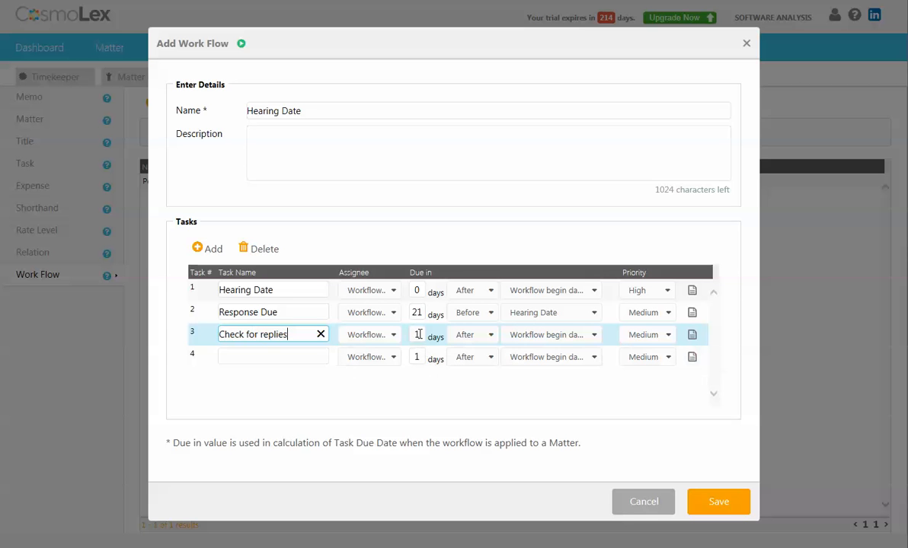
left_click(472, 334)
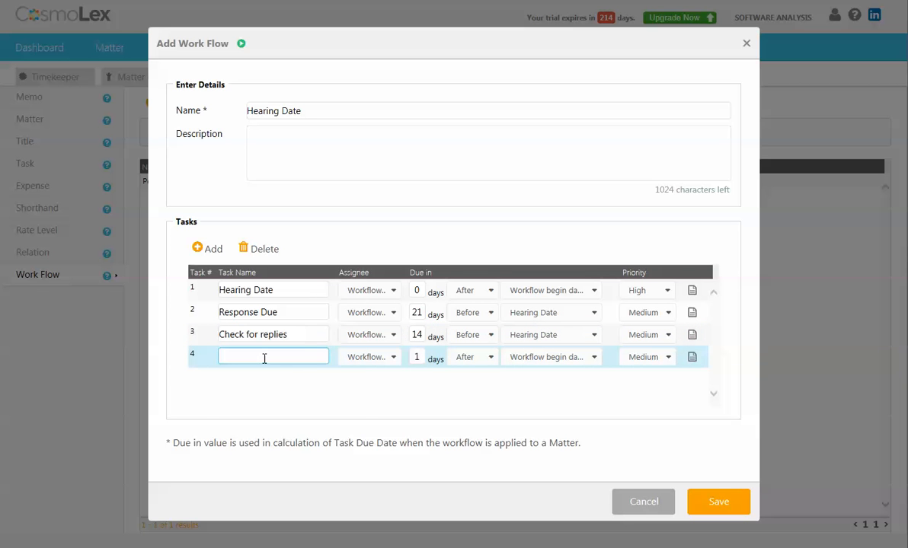
Add task 'Send courtesy copies', due 1 day before Hearing Date
type("Send courtesy copies")
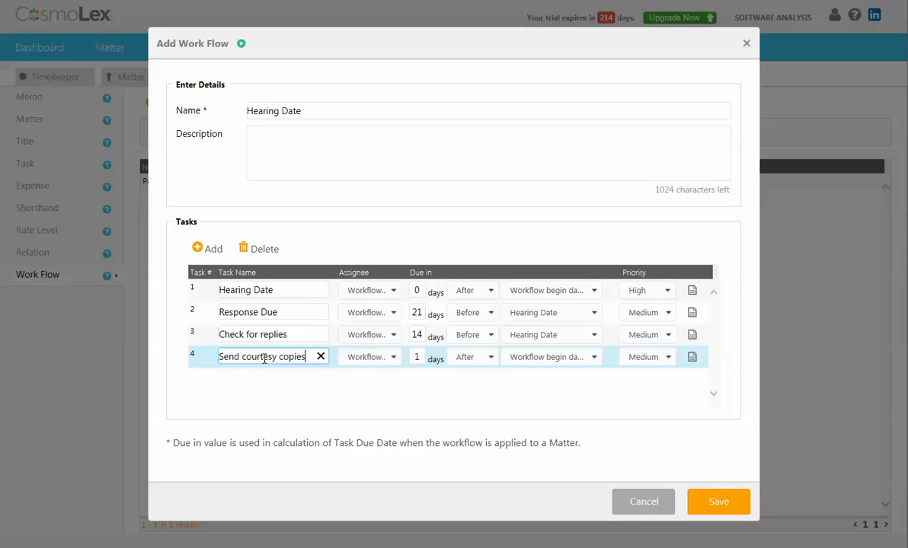
left_click(490, 356)
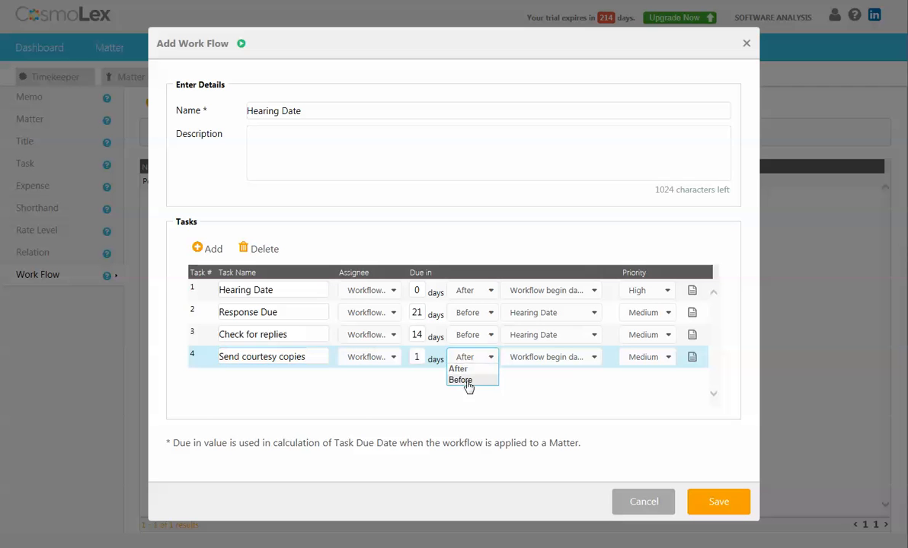
left_click(460, 380)
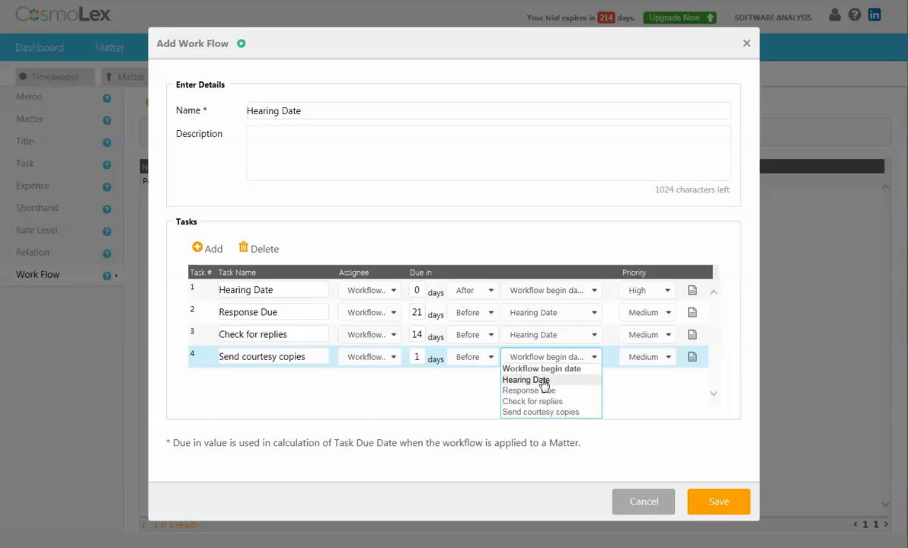
left_click(525, 379)
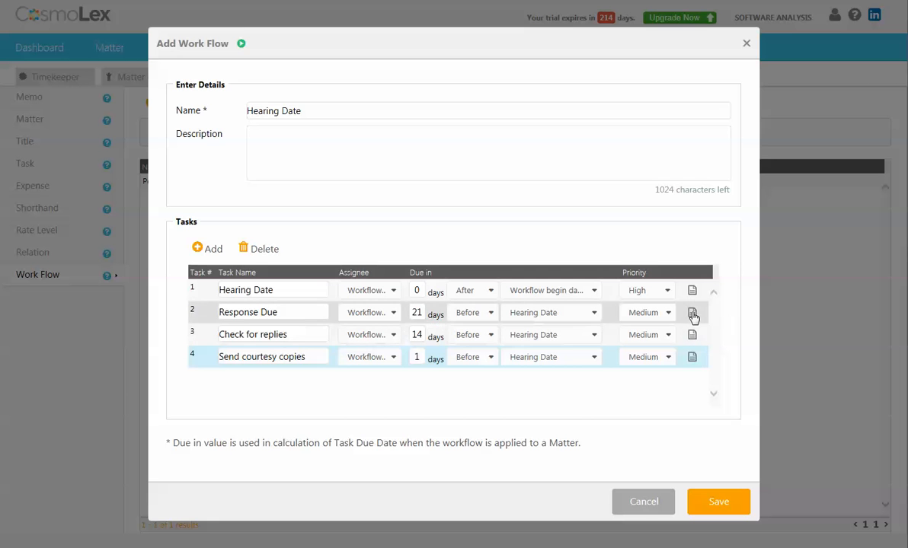
Cancel a task description preview, save the Hearing Date workflow, and go to the matters list
left_click(692, 313)
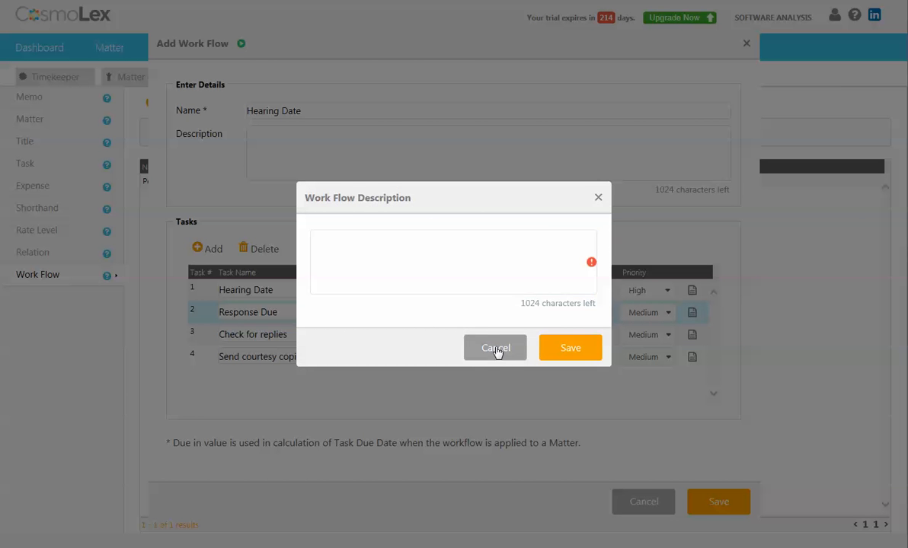
left_click(495, 347)
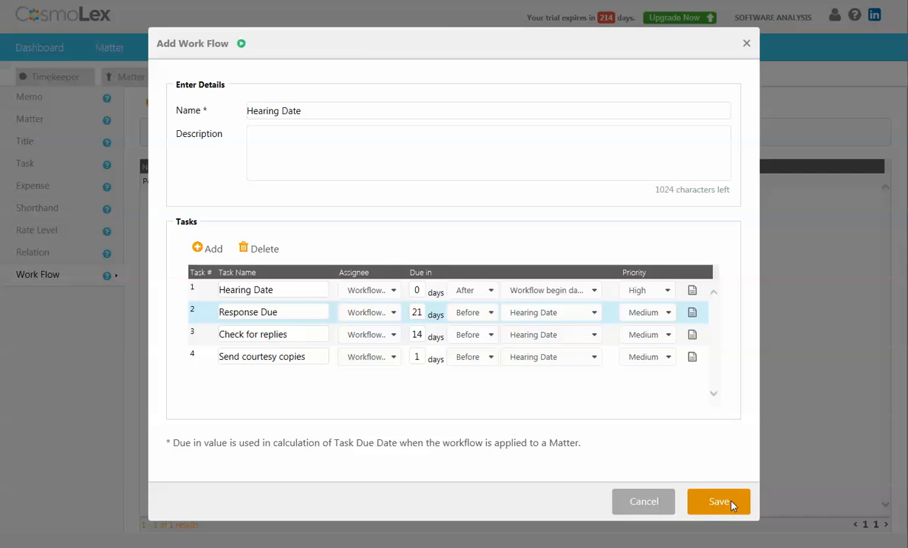
left_click(718, 501)
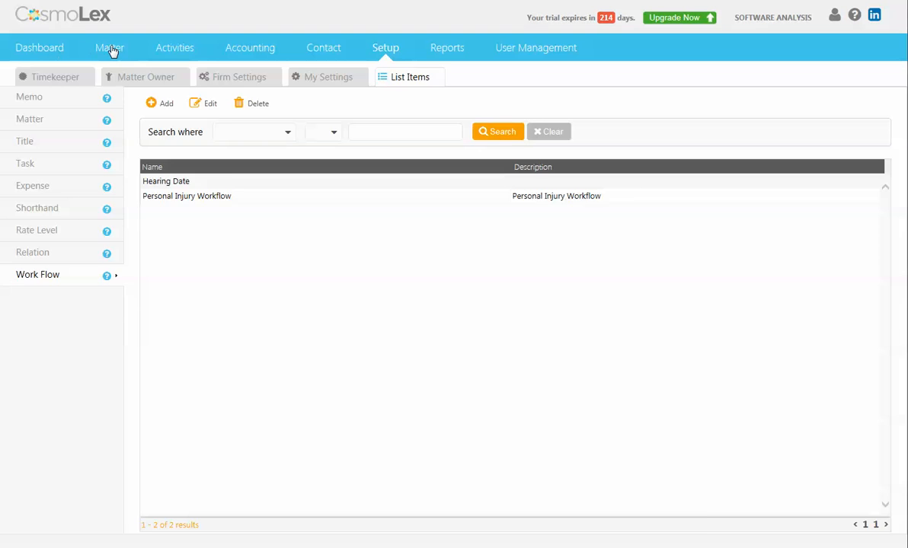
left_click(110, 47)
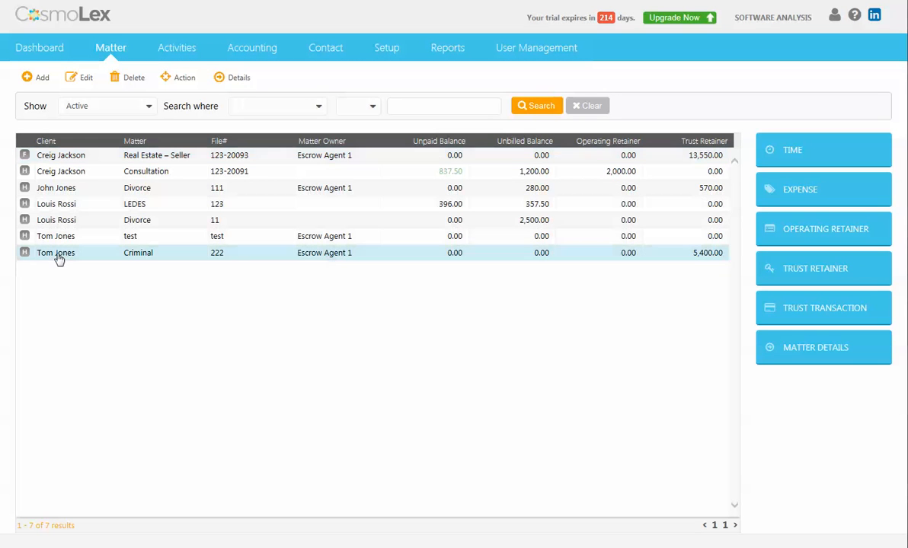
Open the Tom Jones-Criminal matter and show its options for adding a task
double_click(55, 253)
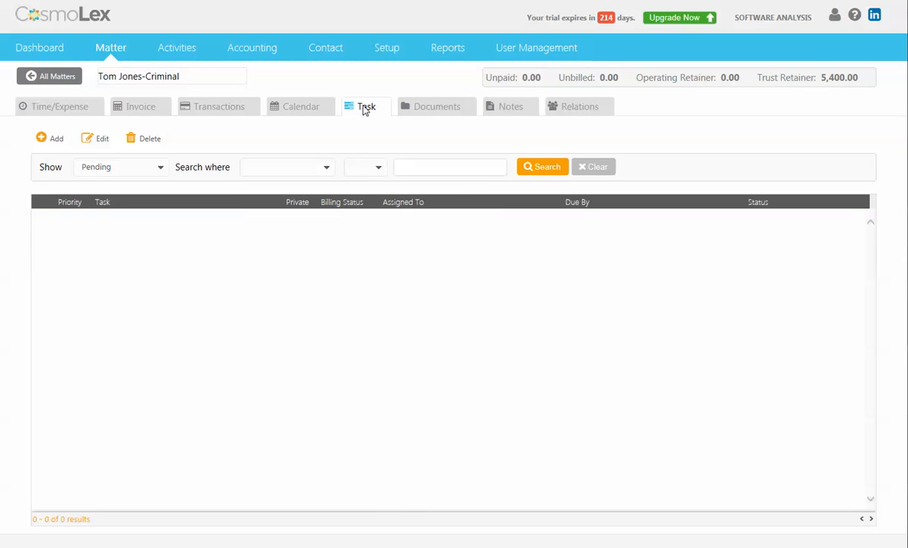
left_click(49, 138)
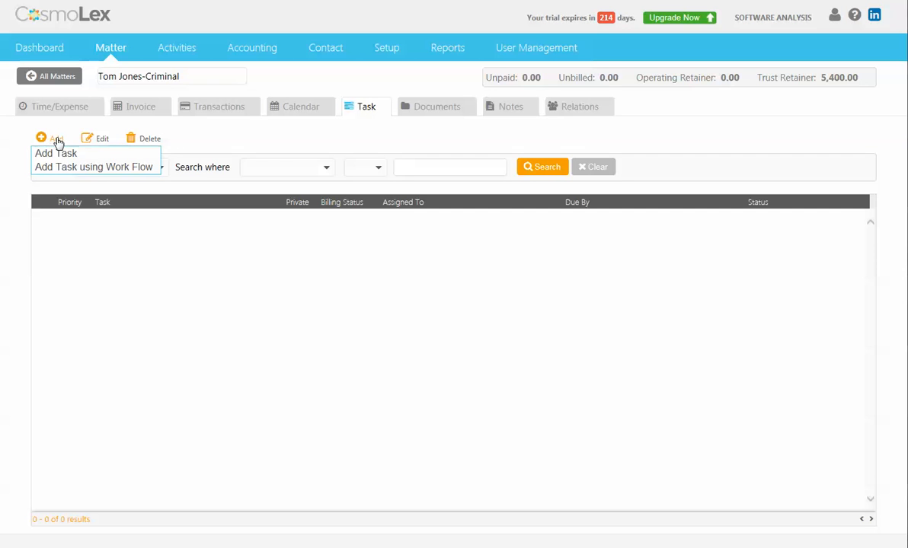
mouse_move(56, 153)
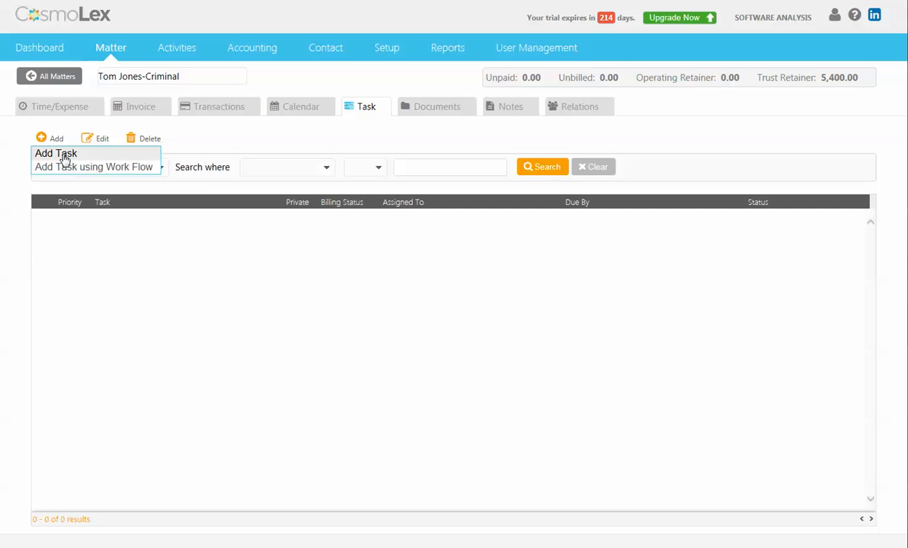
Add tasks from the Hearing Date workflow with a 06/30/2015 begin date
left_click(94, 167)
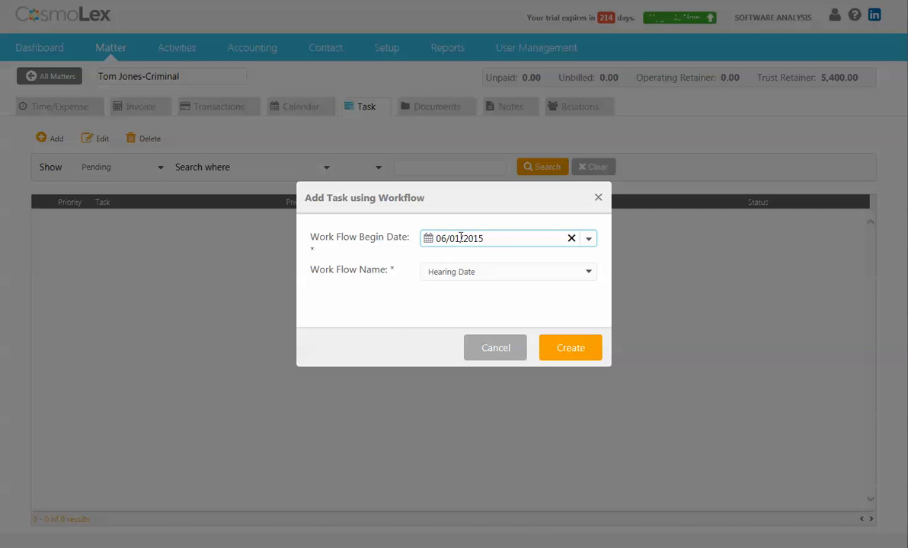
left_click(454, 239)
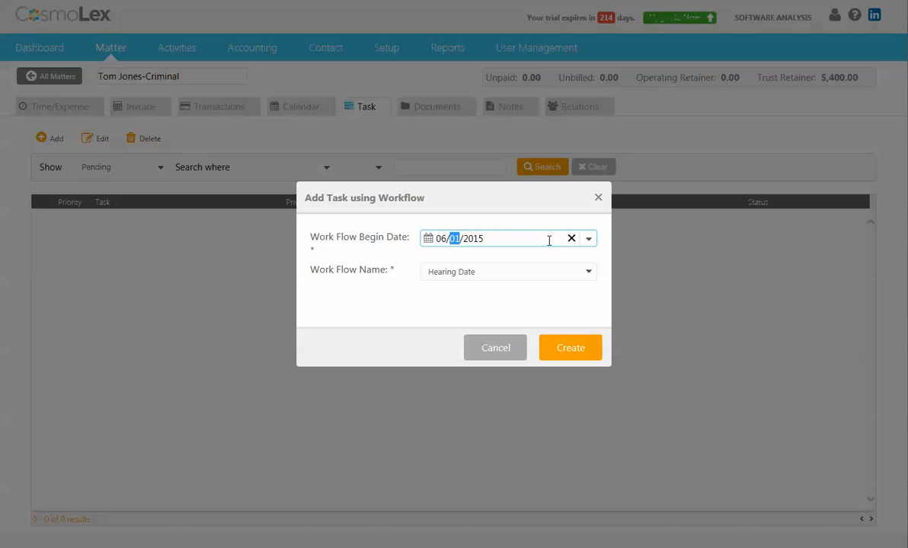
mouse_move(588, 239)
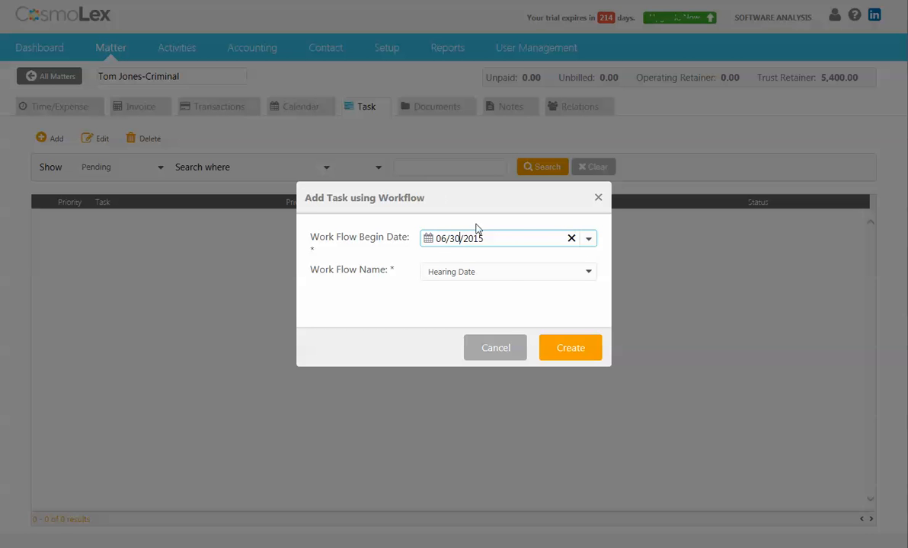
left_click(508, 271)
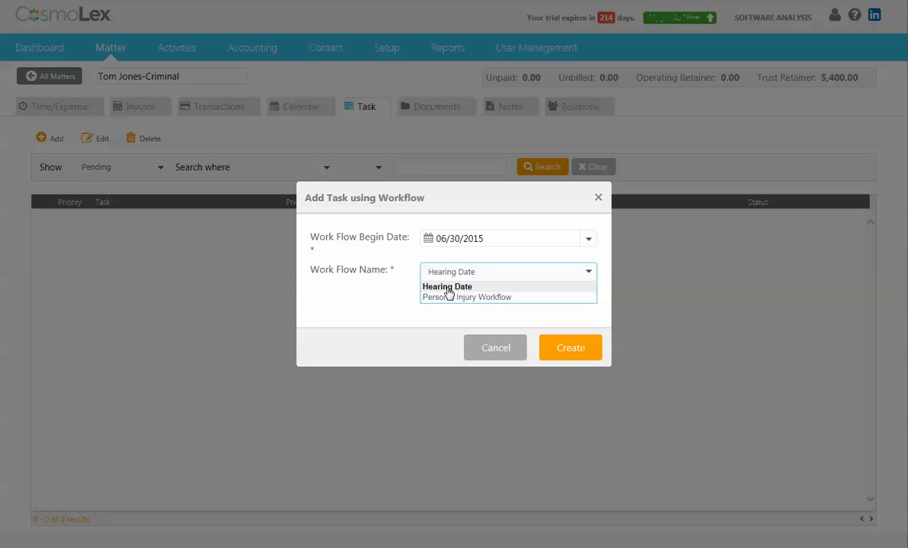
left_click(569, 348)
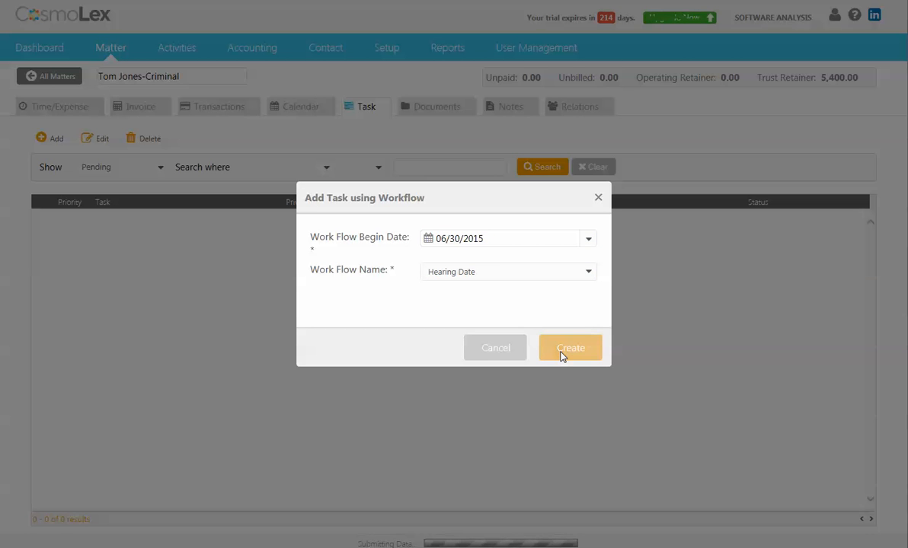
Generate the four workflow tasks (06/09/2015 to 06/30/2015) and select Response Due
left_click(570, 347)
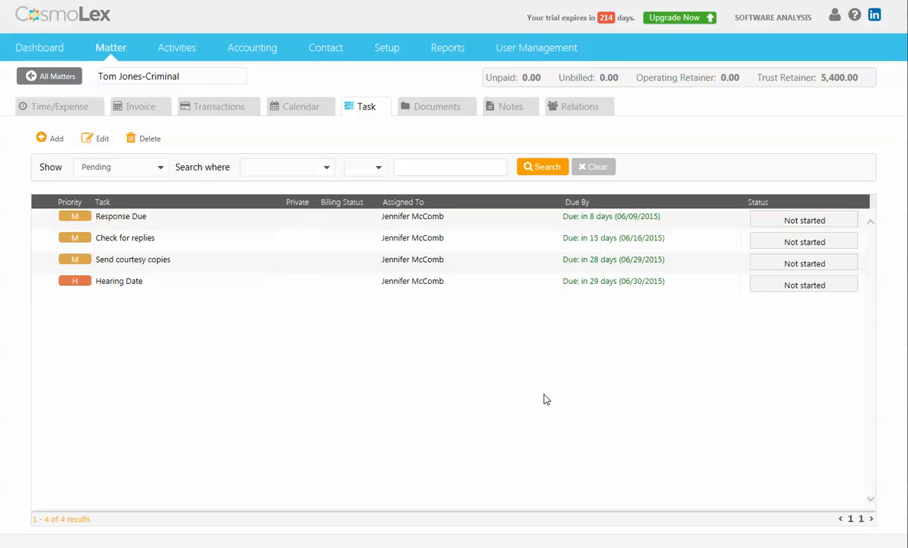
mouse_move(75, 286)
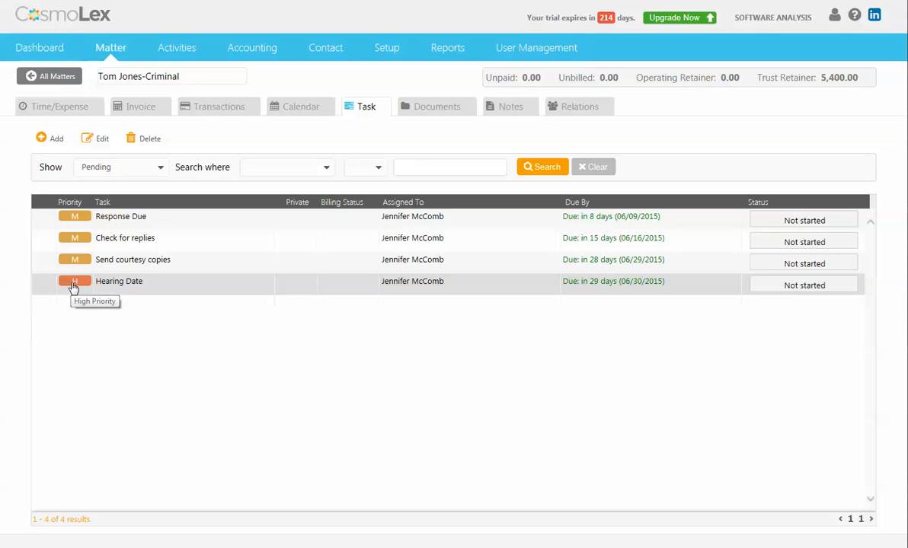
mouse_move(614, 297)
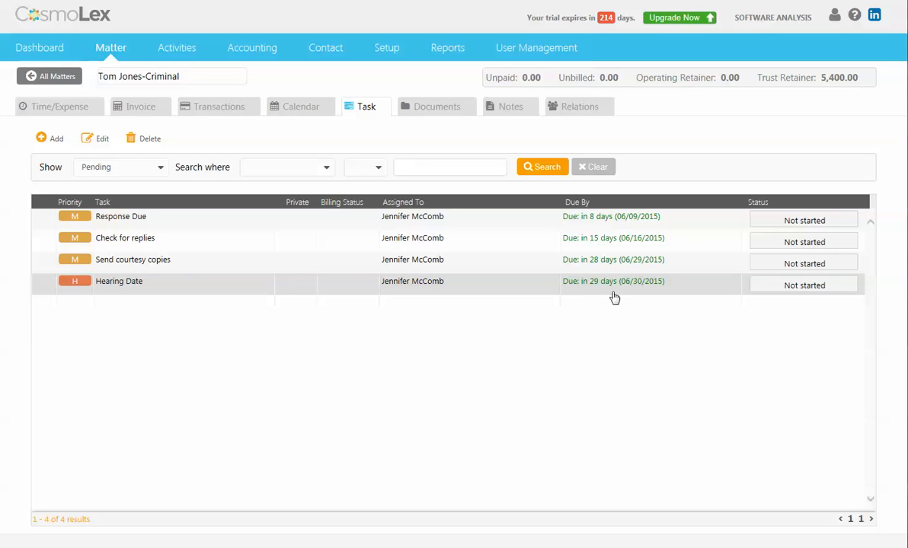
mouse_move(279, 294)
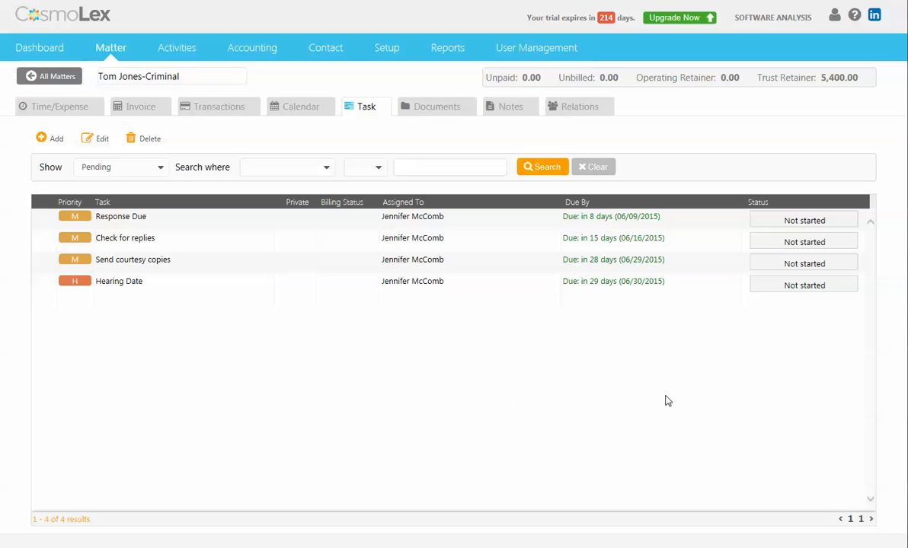
mouse_move(511, 396)
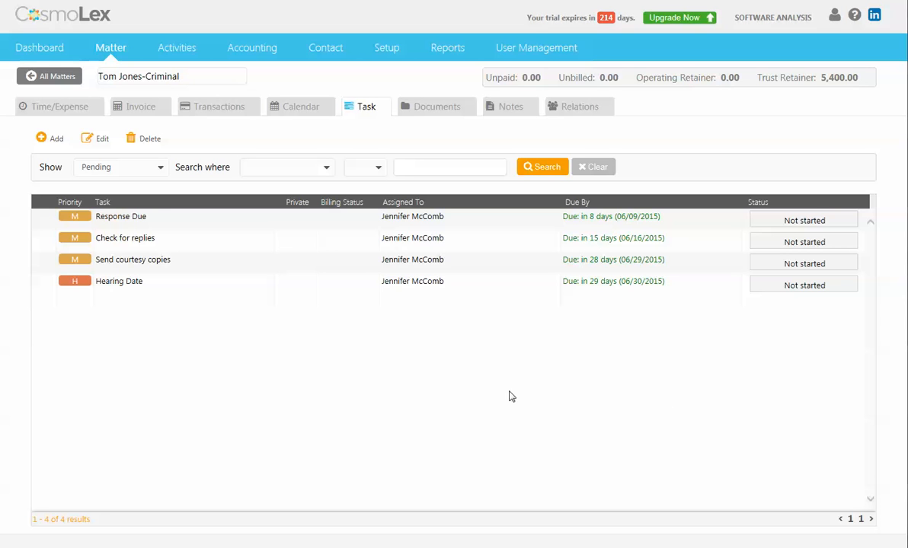
mouse_move(134, 203)
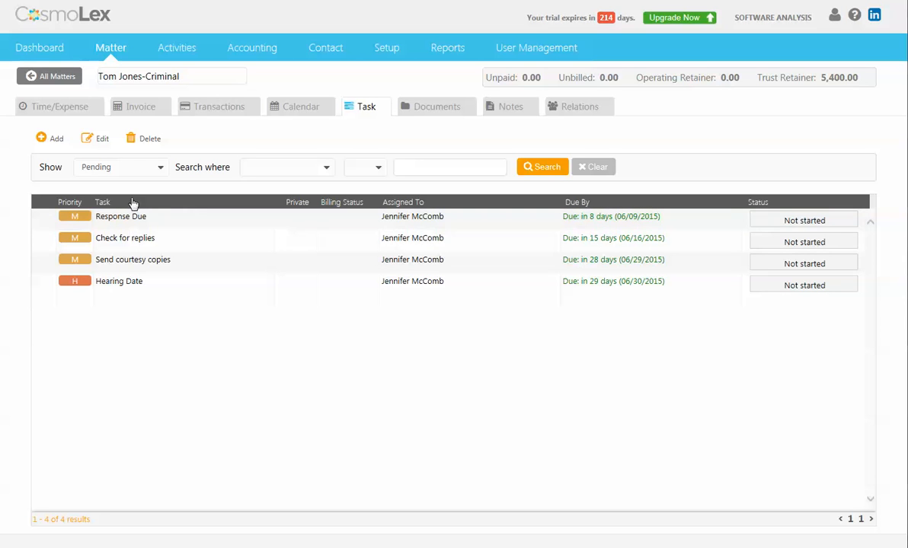
left_click(121, 216)
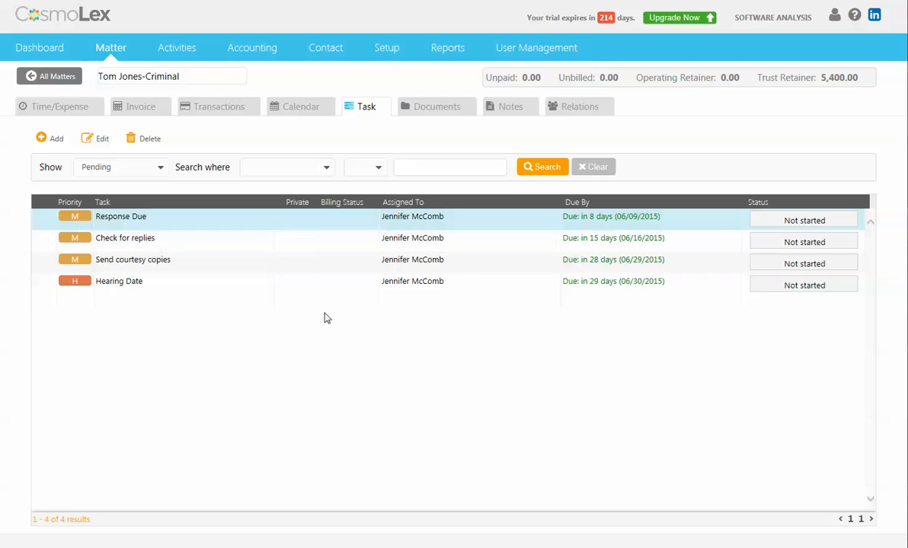
Select the Hearing Date task and open it for editing
left_click(119, 281)
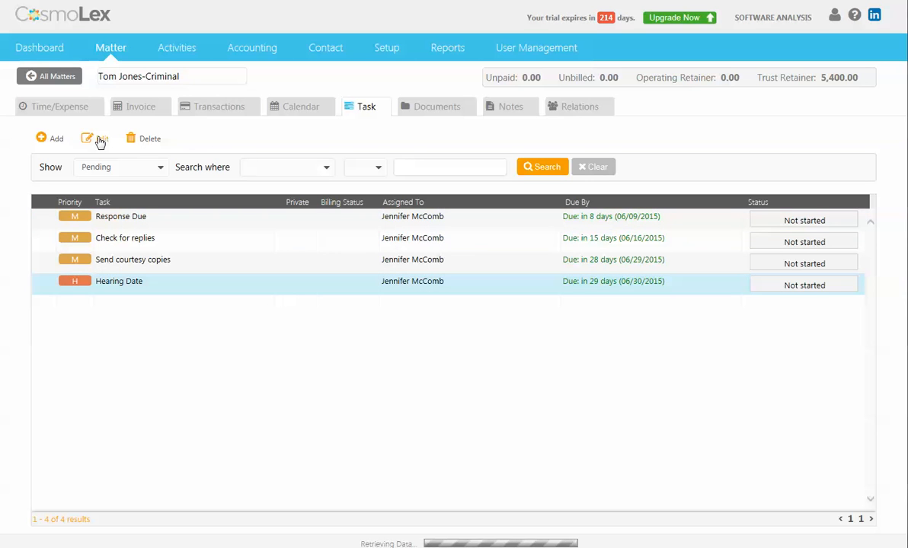
left_click(102, 138)
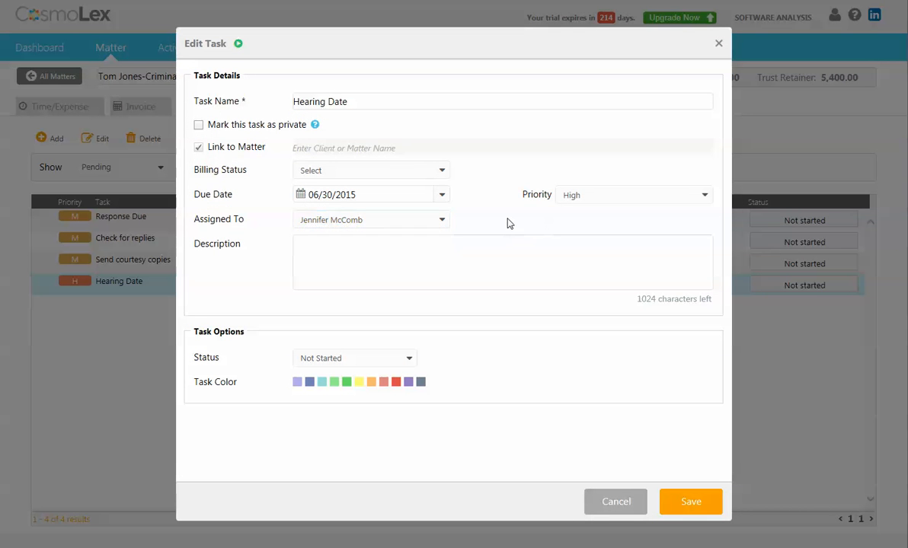
mouse_move(448, 174)
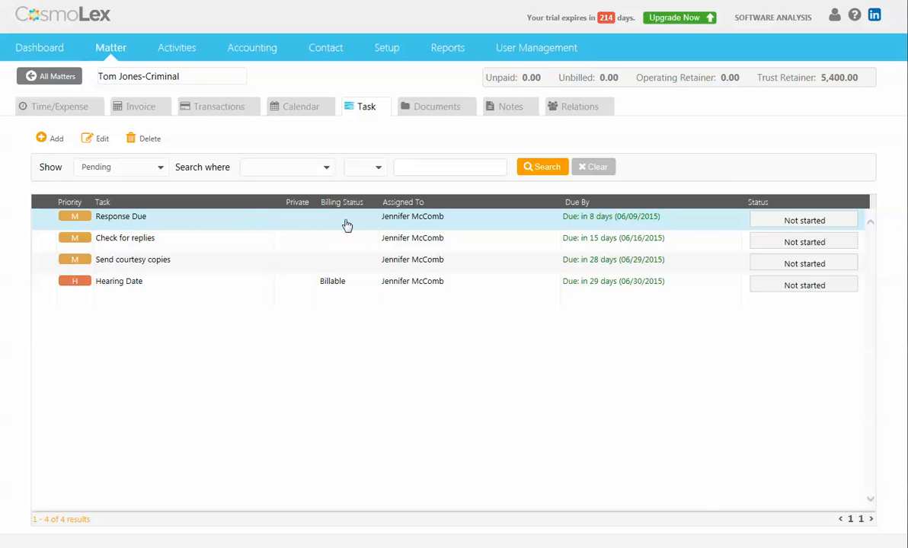
Set the Response Due task to Billable and Done, and save it
double_click(121, 216)
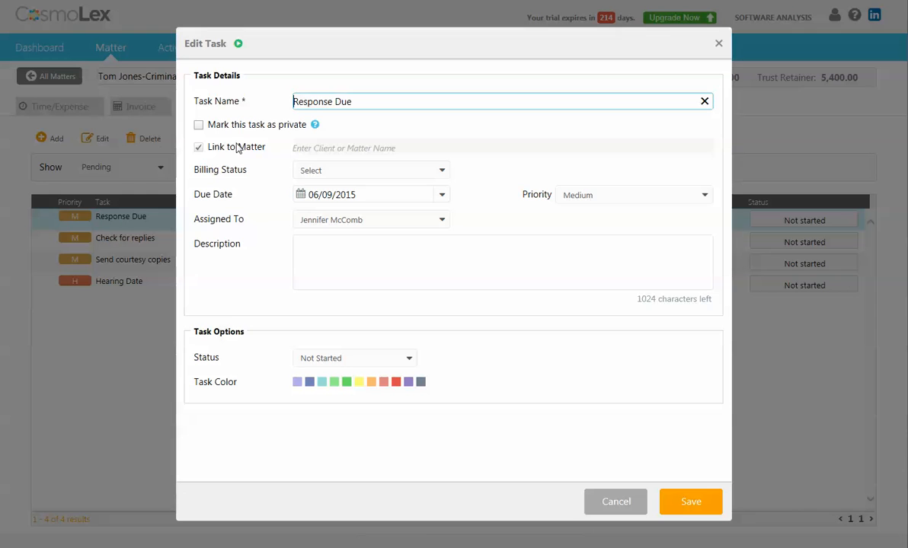
left_click(371, 170)
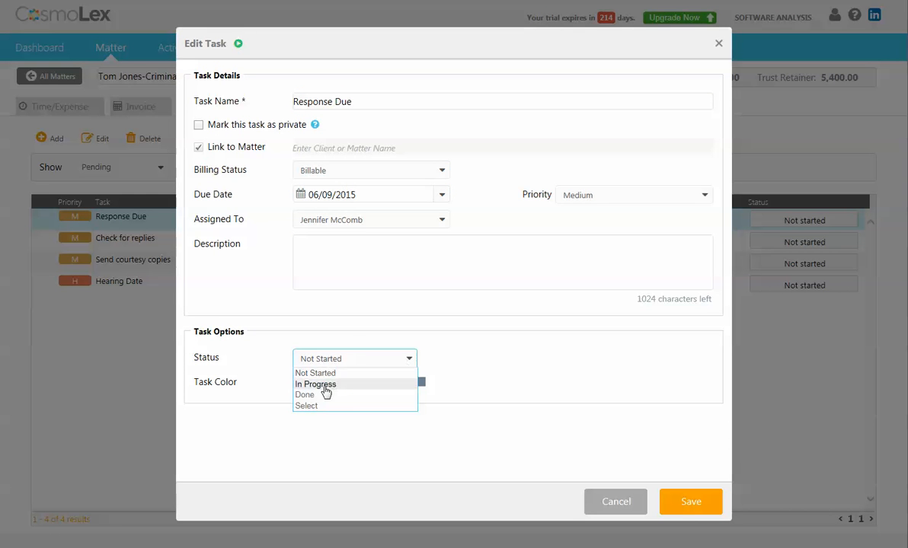
left_click(304, 395)
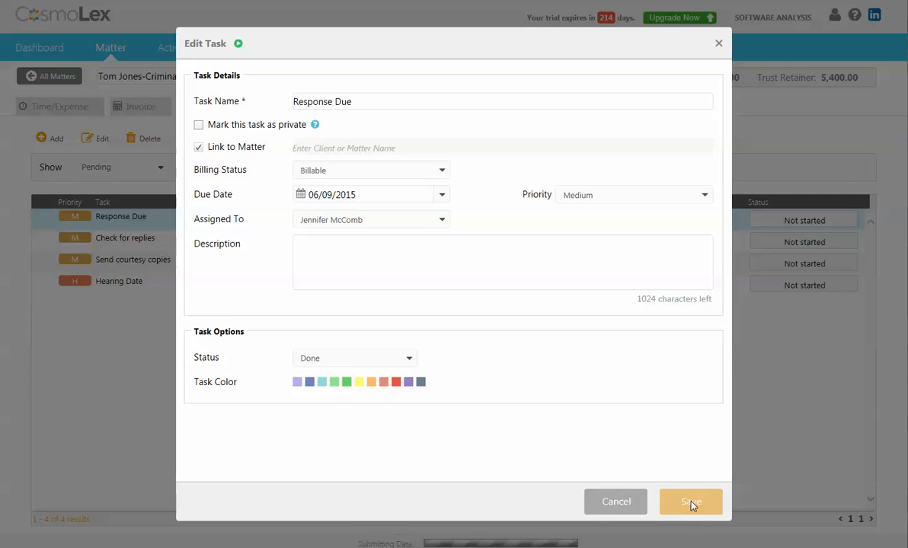
left_click(690, 501)
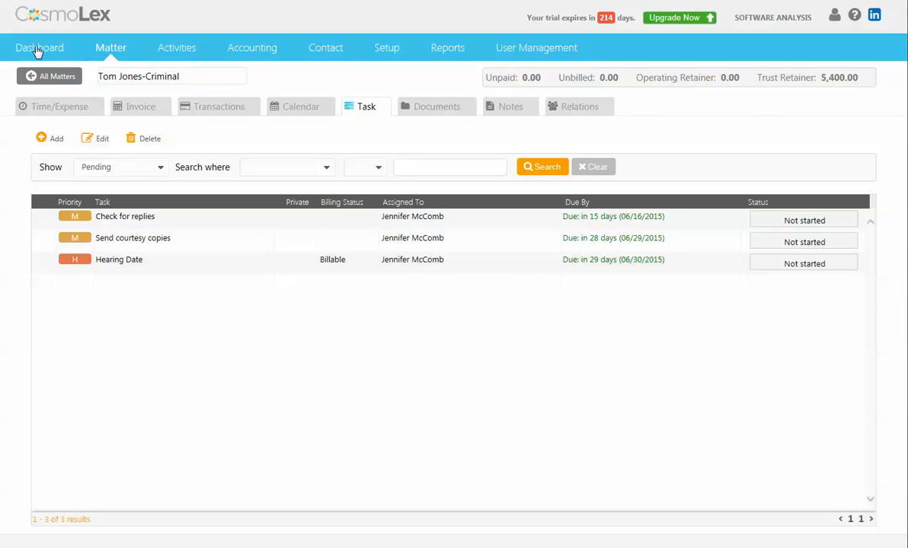
left_click(39, 48)
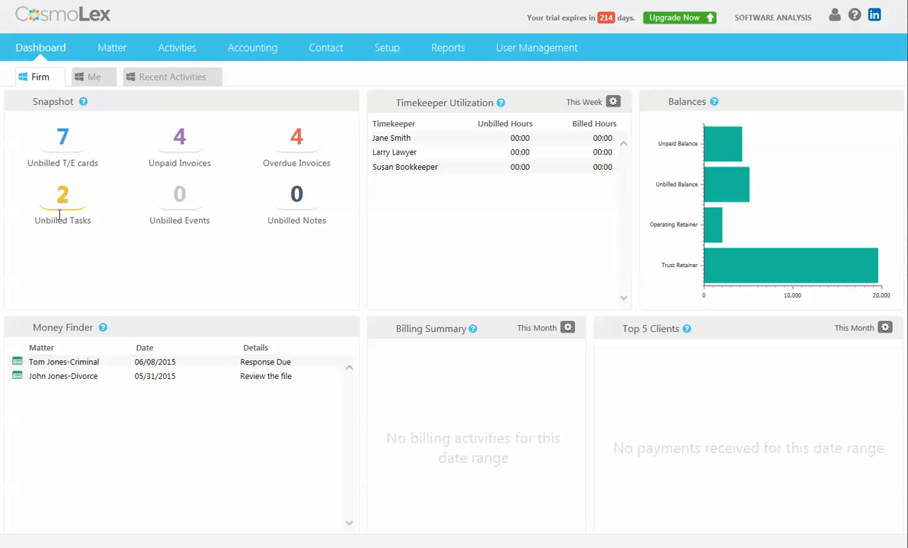
mouse_move(79, 237)
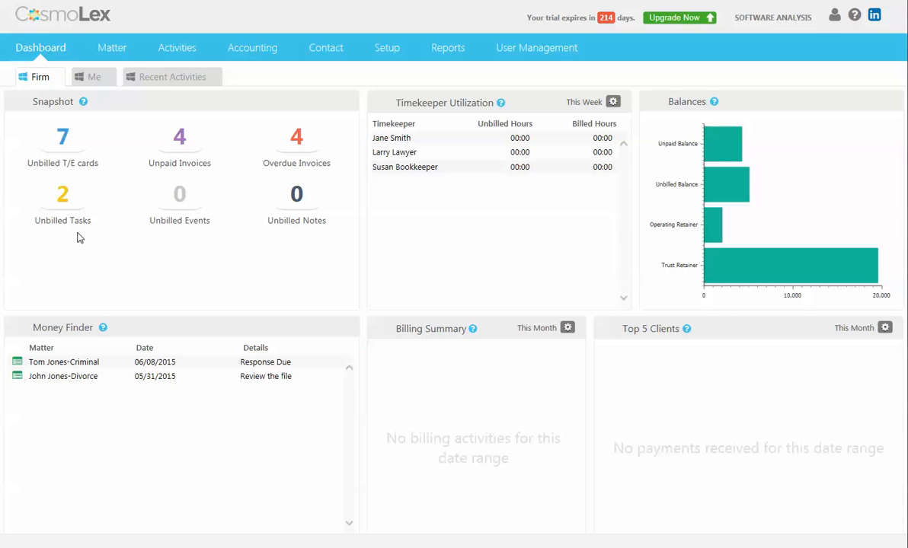